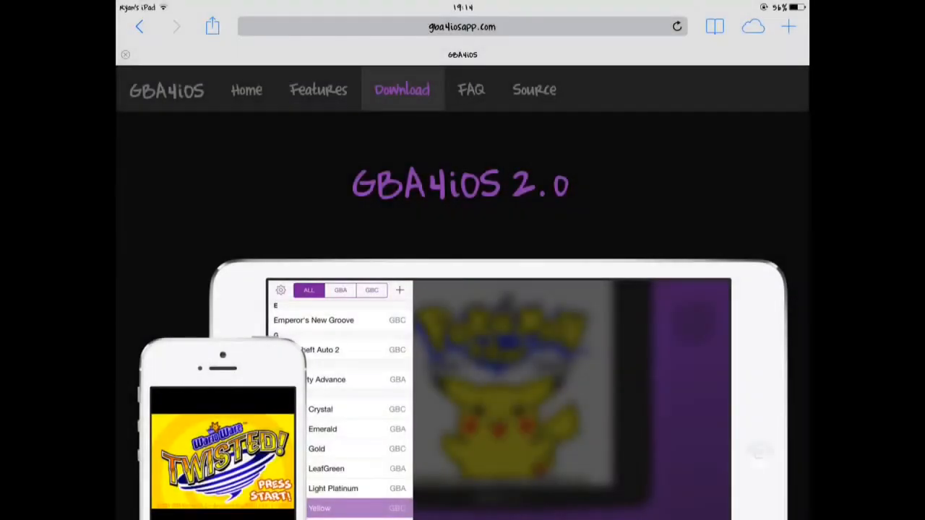
- Switch off Set Automatically in Date & Time so the date reads 24 Feb 2014
scroll("down", 3)
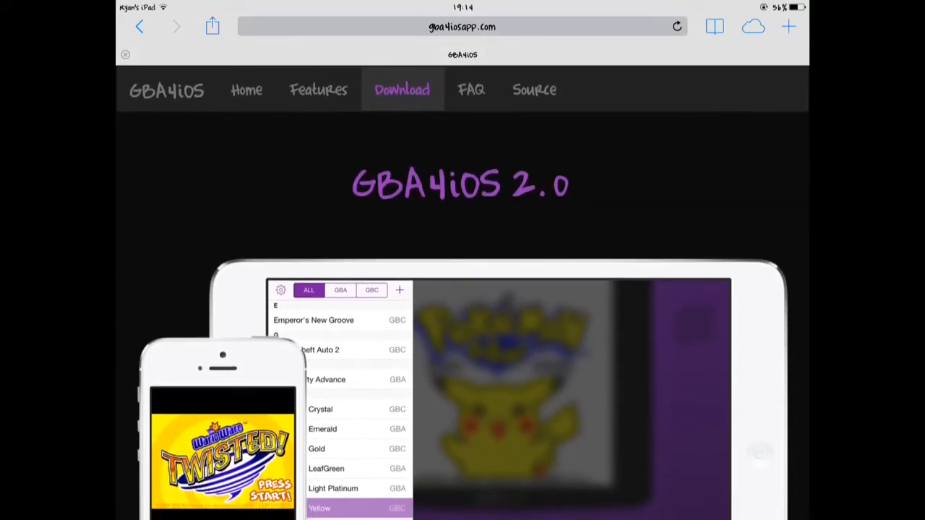
scroll("down", 3)
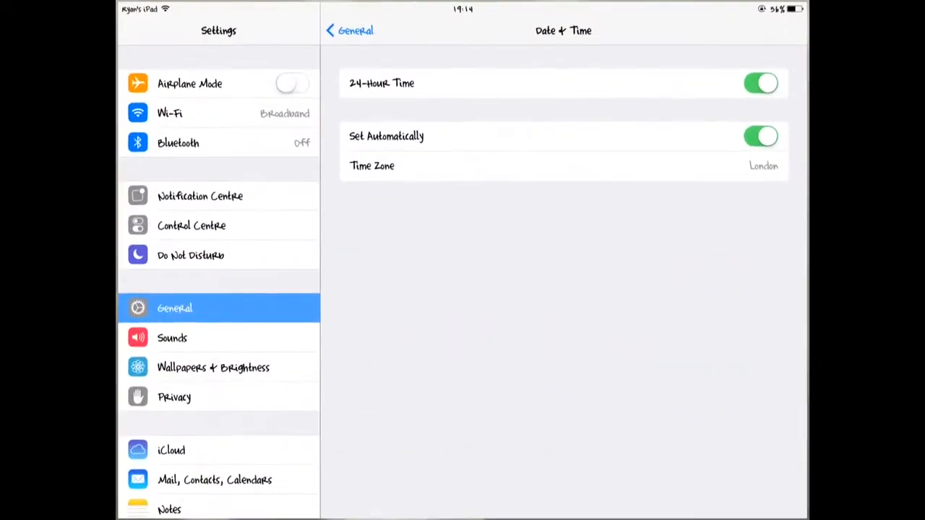
left_click(763, 136)
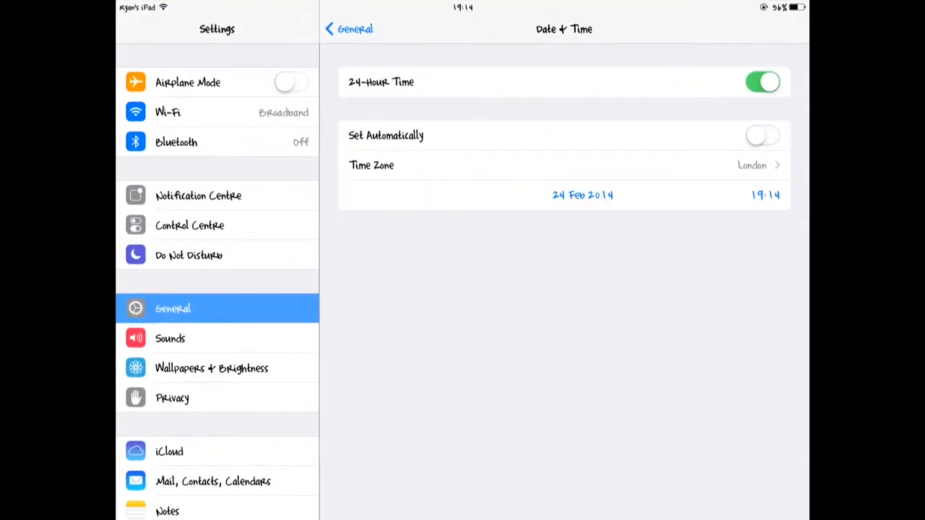
left_click(581, 194)
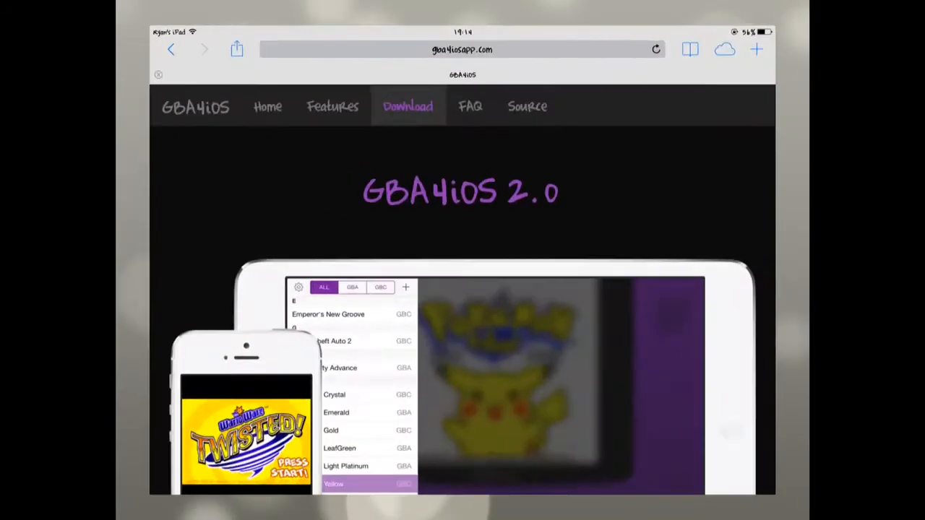
- Download GBA4iOS 2.0.1 from the site's download section onto the home screen
left_click(462, 50)
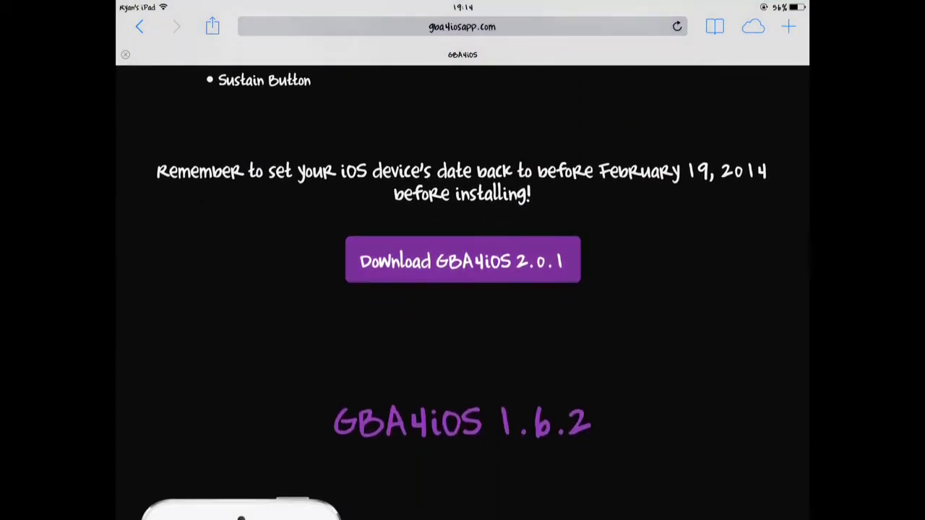
left_click(462, 260)
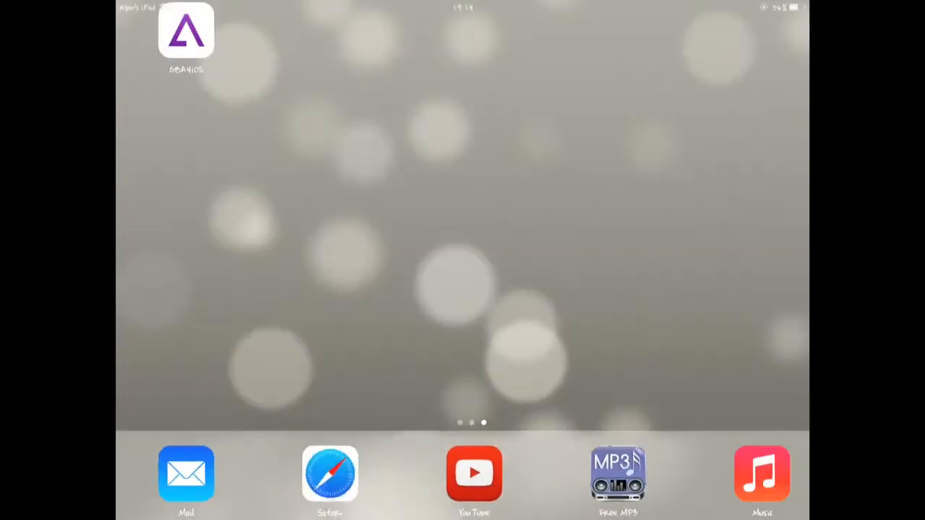
- Start Pokemon Emerald from the GBA4iOS game list
left_click(188, 35)
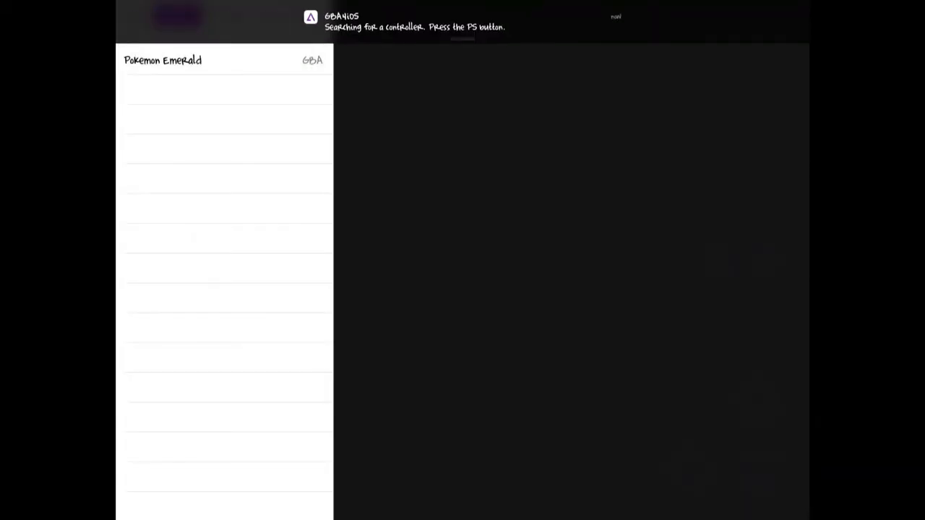
left_click(162, 61)
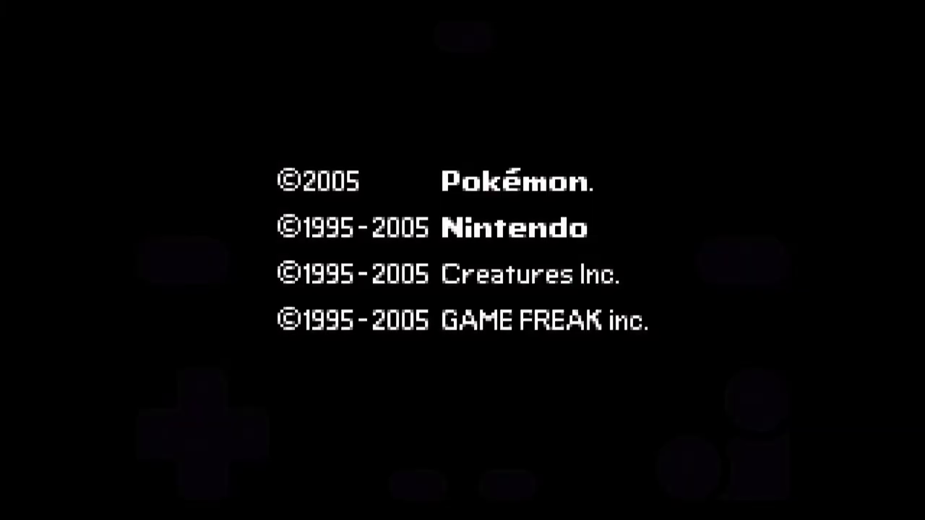
- Load a saved state from the pause menu, placing the player in an outdoor town
left_click(462, 36)
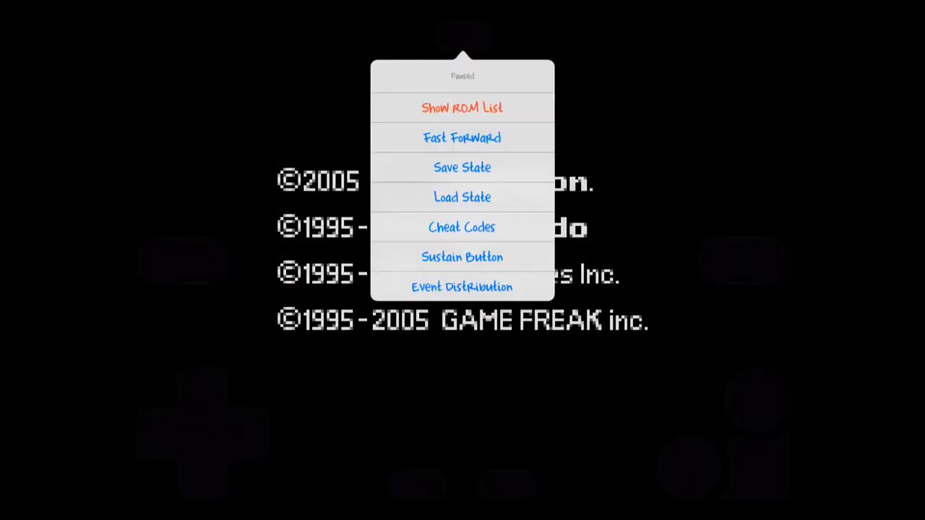
mouse_move(462, 196)
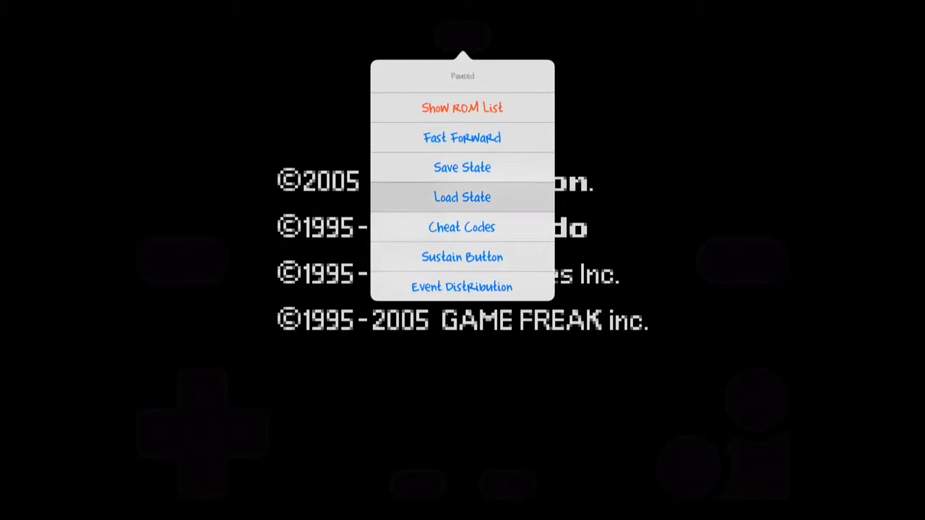
left_click(462, 197)
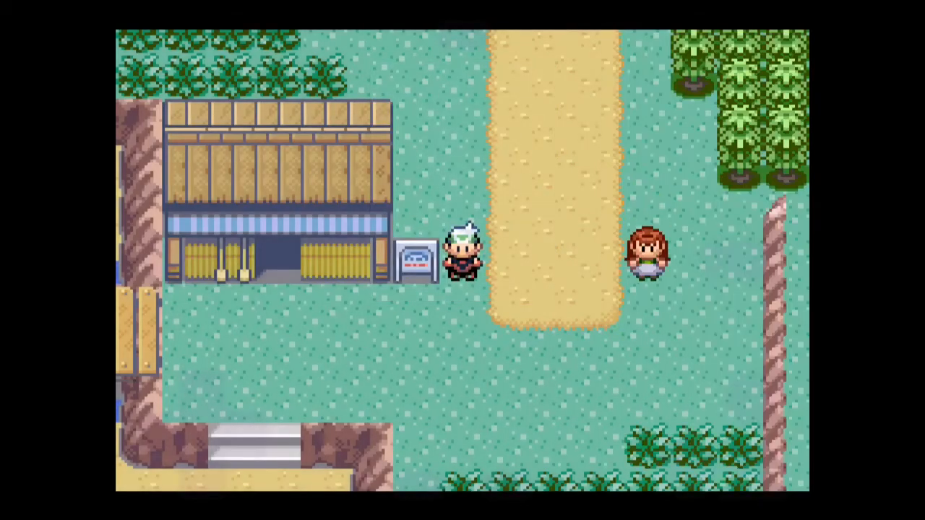
- Enable fast forward from the emulator's pause options
key("Up")
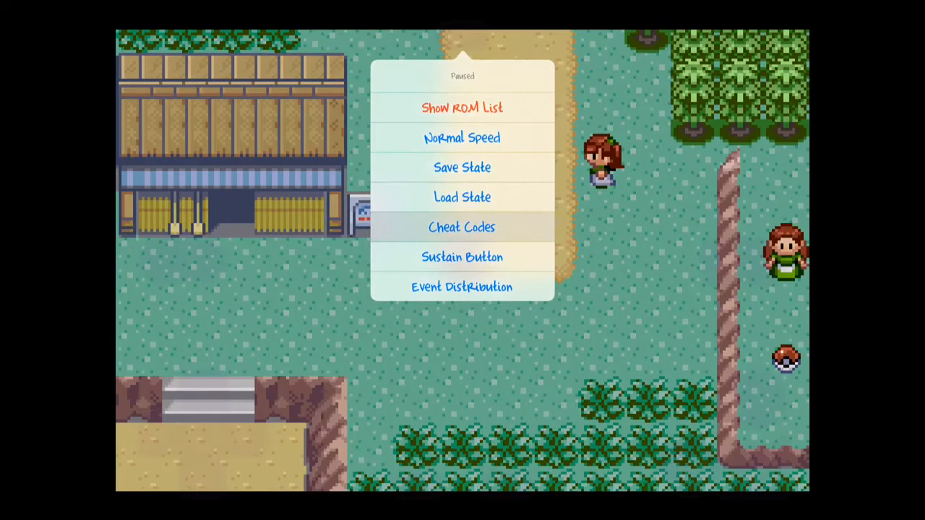
left_click(461, 226)
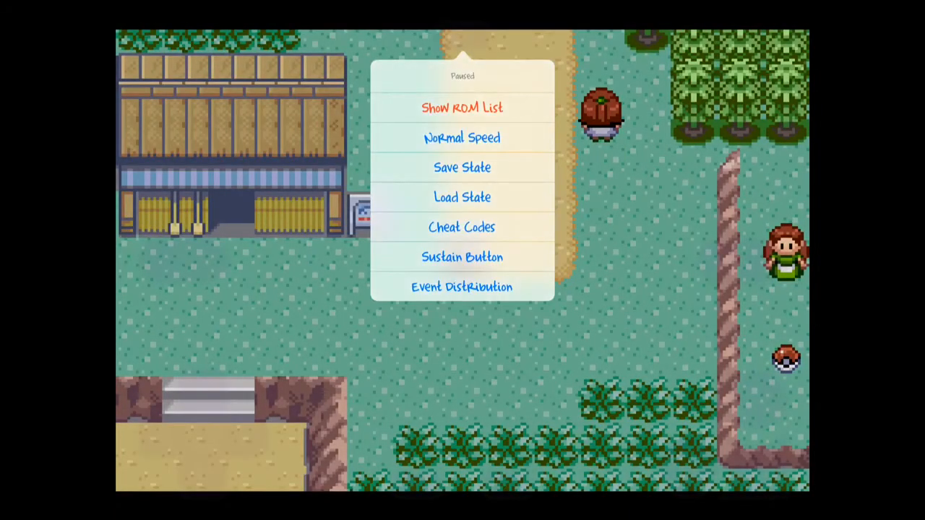
left_click(462, 257)
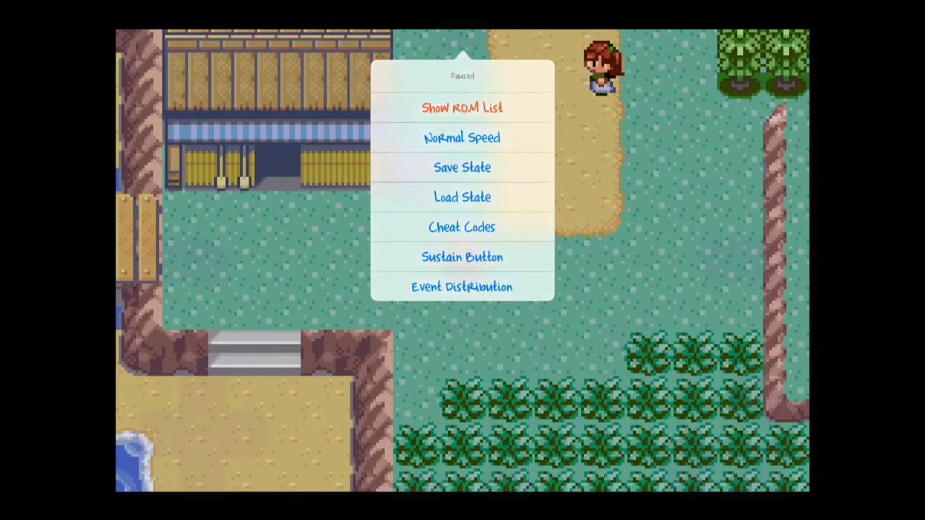
- View the Event Distribution screen, close it and return to the game list
left_click(461, 286)
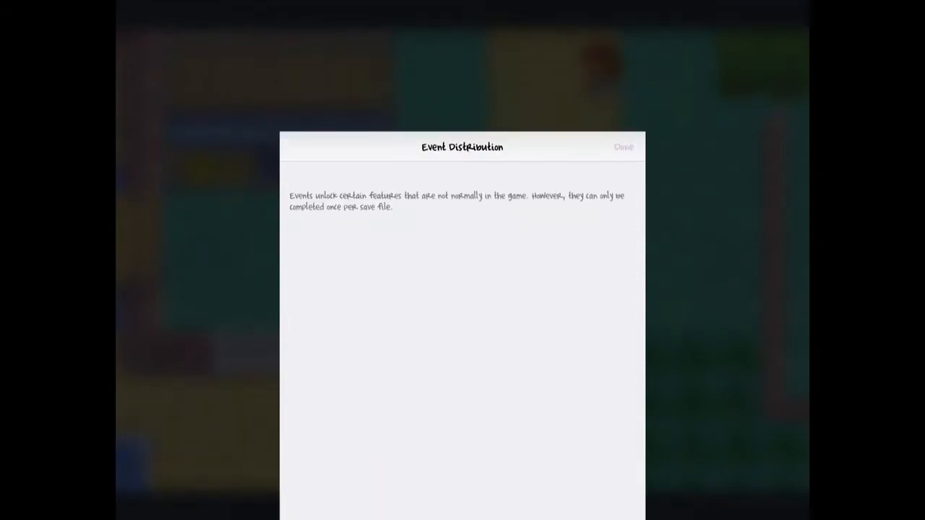
left_click(623, 148)
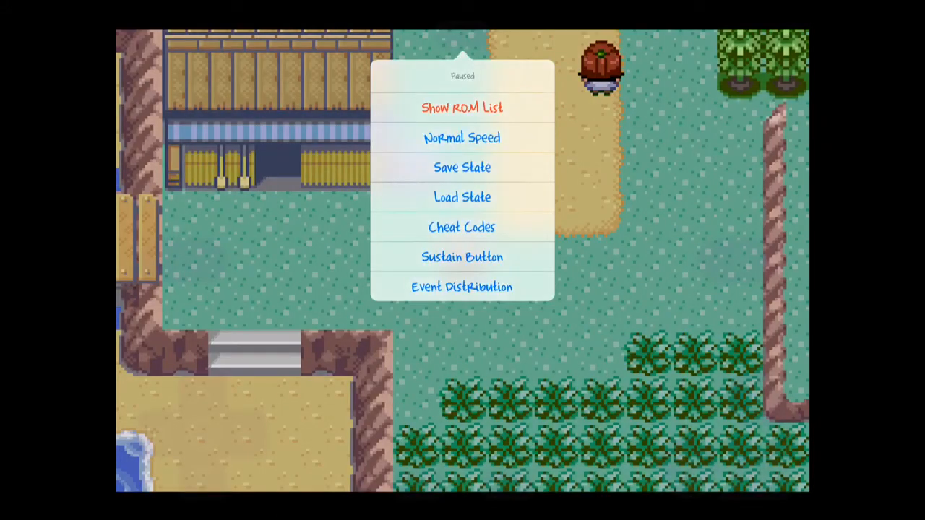
left_click(461, 107)
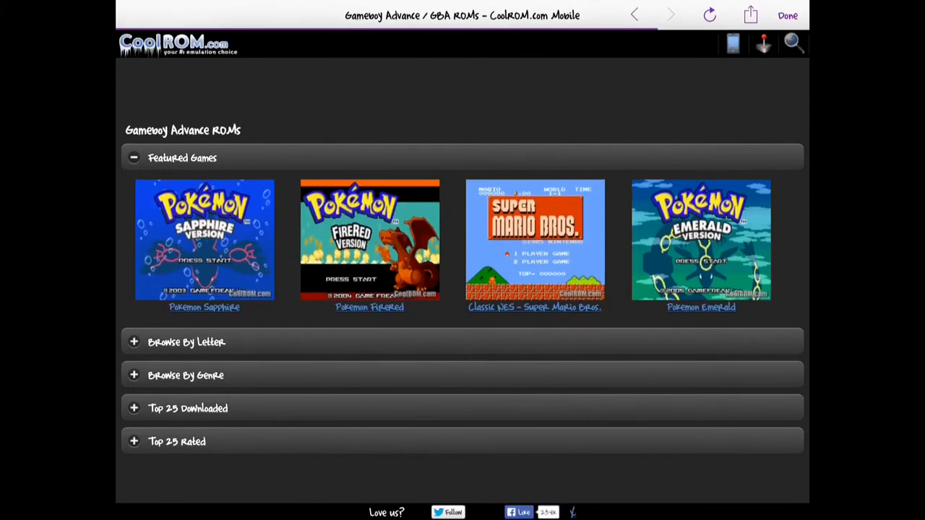
- Download Pokemon FireRed from CoolROM and save it as Pokemon FireRed
scroll("down", 3)
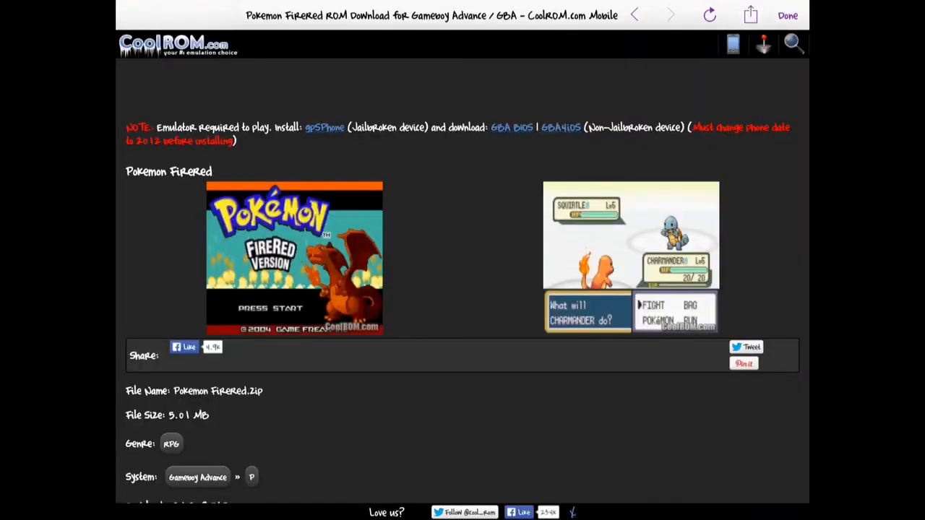
scroll("down", 3)
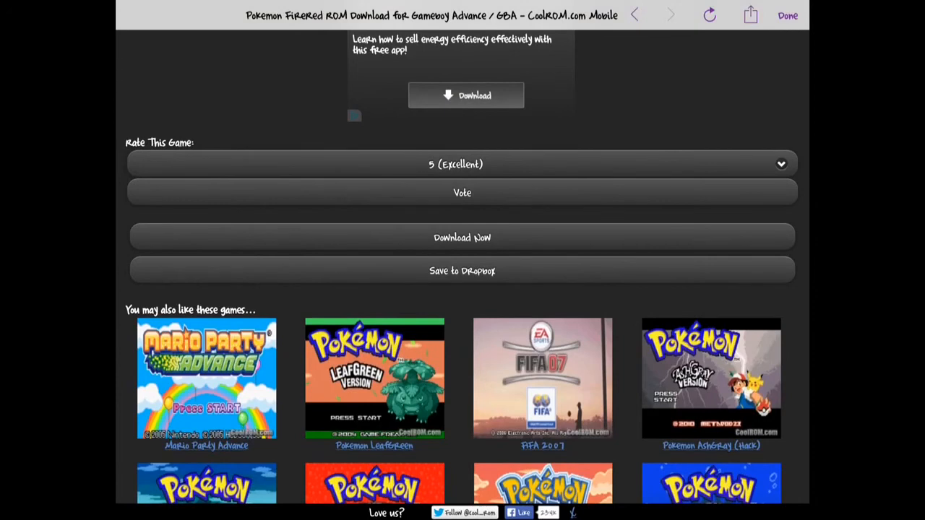
left_click(462, 237)
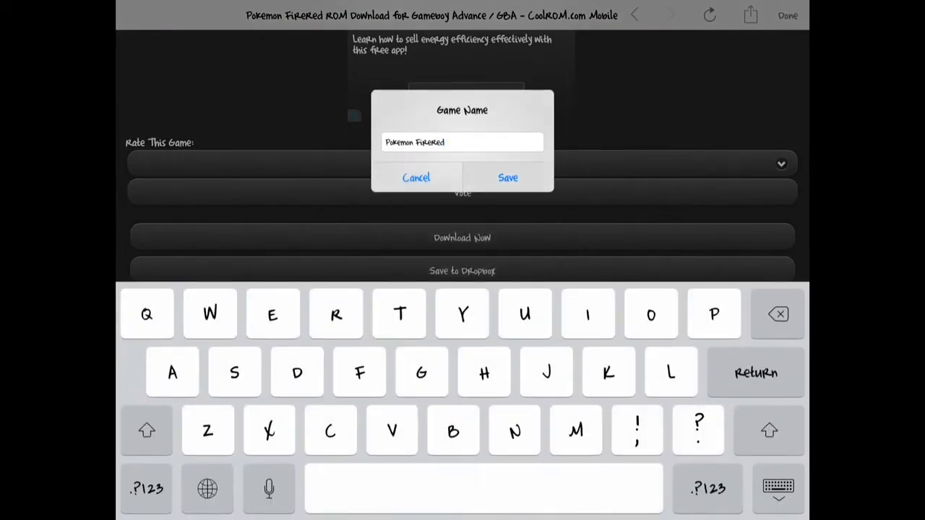
left_click(507, 178)
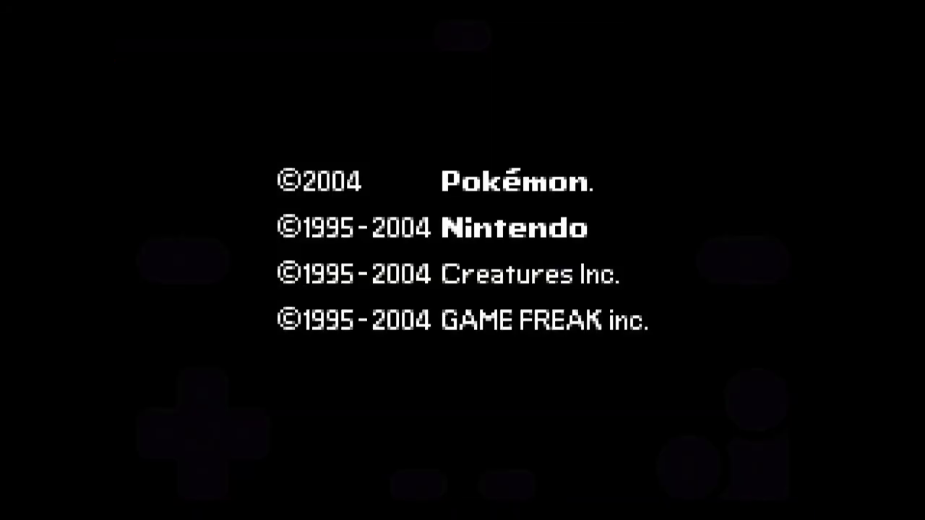
- Pause Pokemon FireRed to show the emulator's options list
left_click(462, 40)
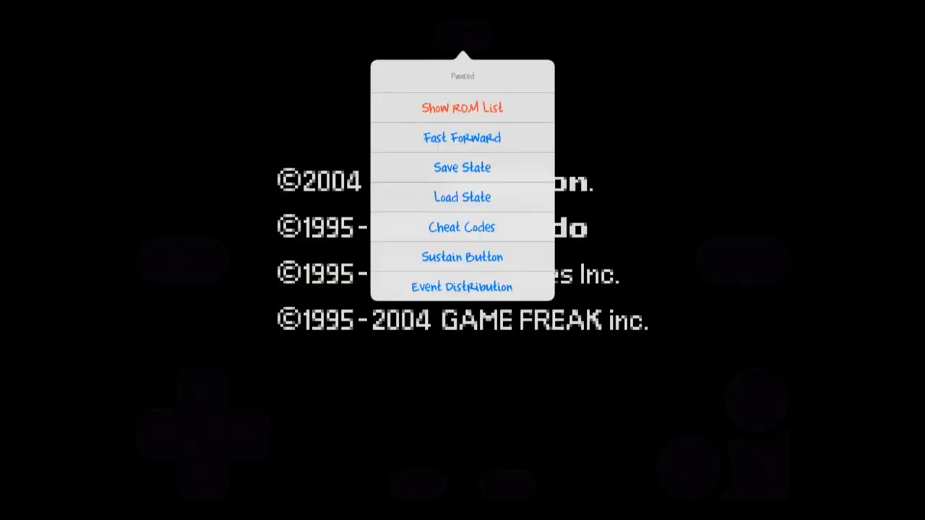